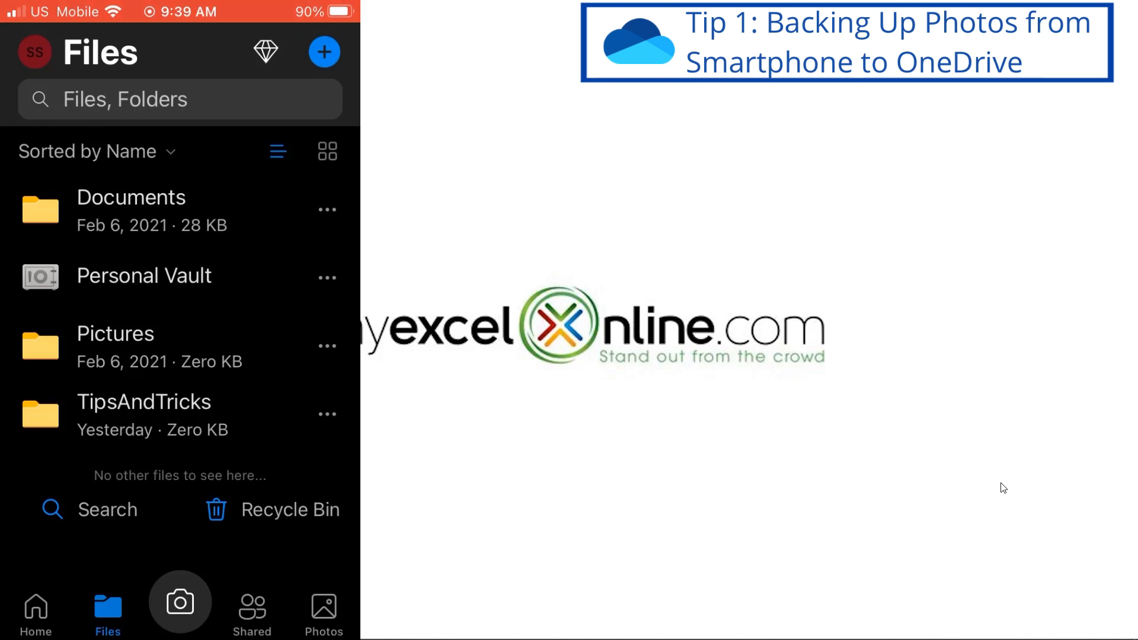
# - Enable Camera Upload from the Photos view and allow OneDrive access to all photos
pyautogui.click(323, 610)
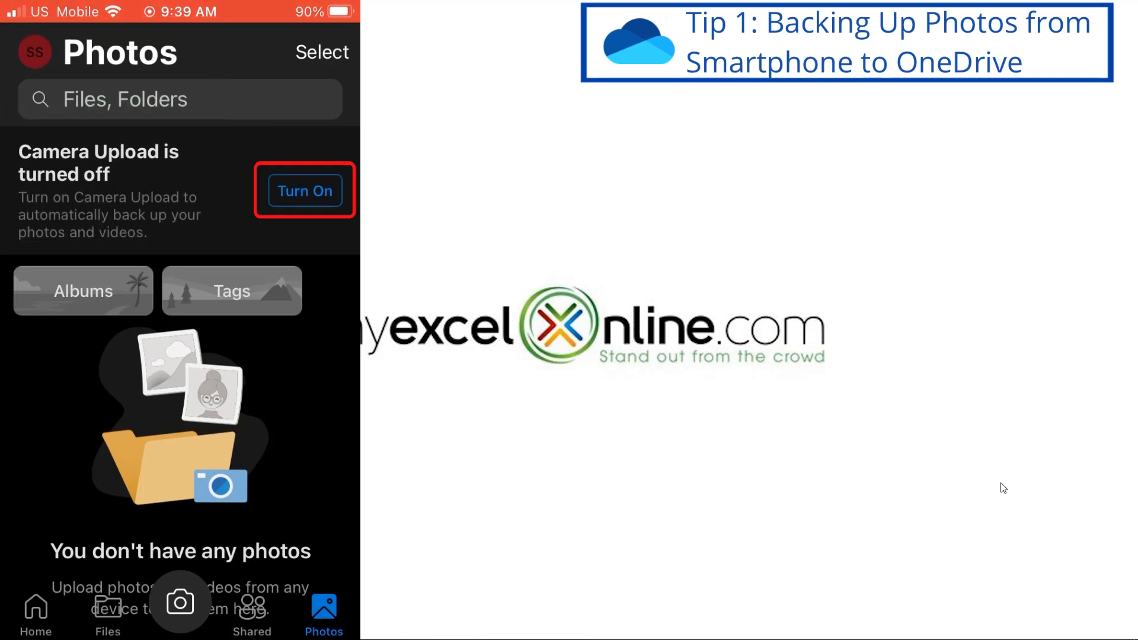
pyautogui.click(304, 191)
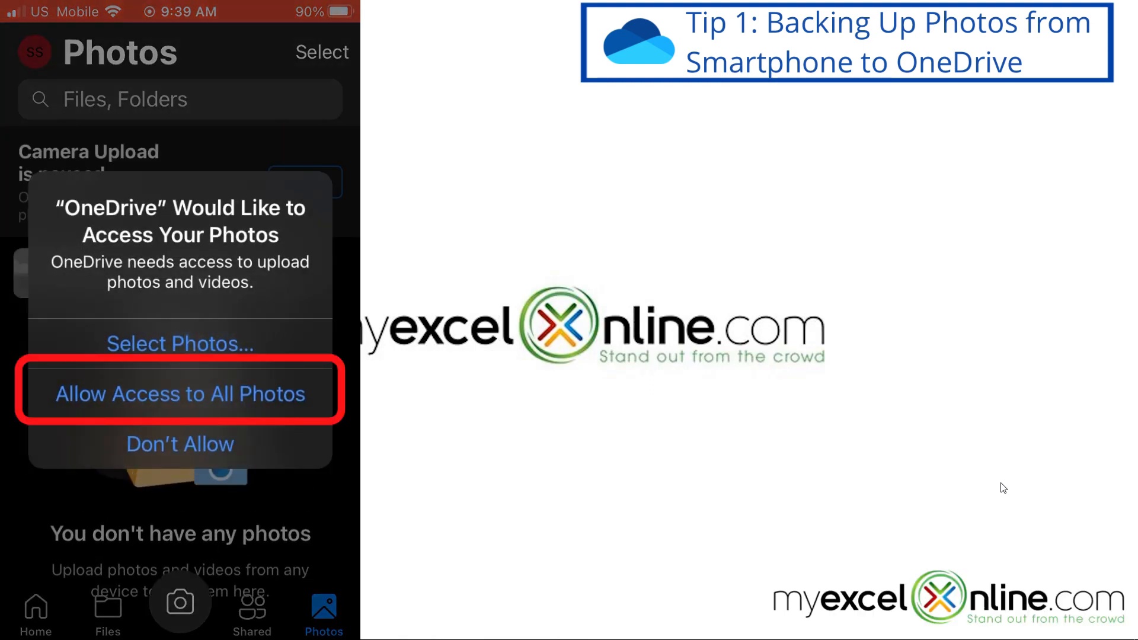
pyautogui.click(179, 394)
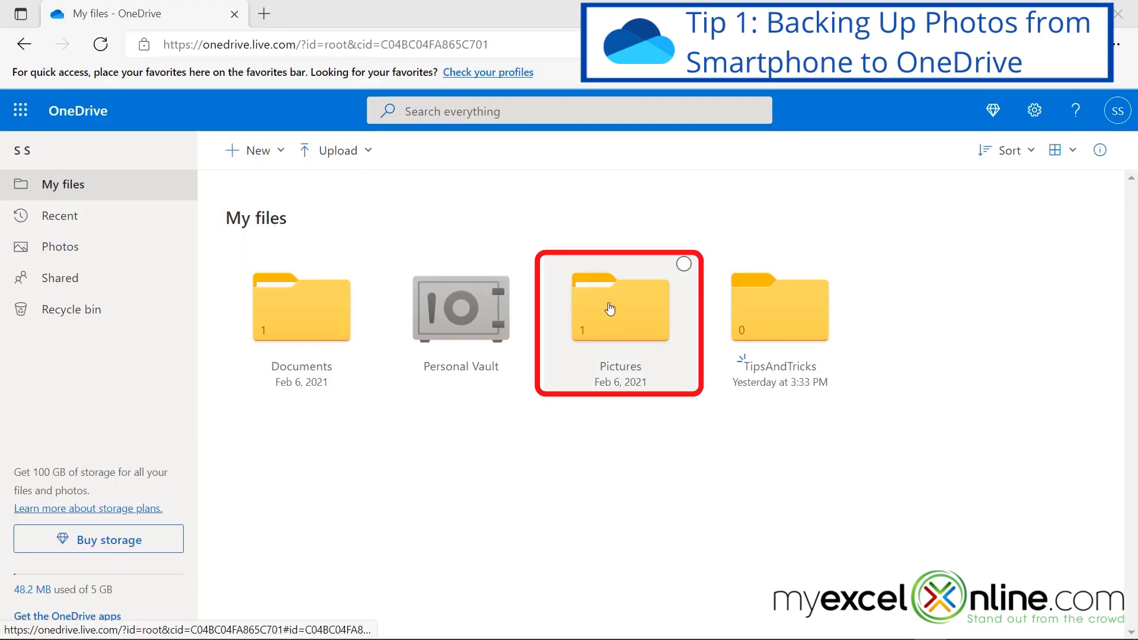
# - Browse Pictures > Camera Roll > 2022 > a month folder, then return to My files
pyautogui.doubleClick(619, 308)
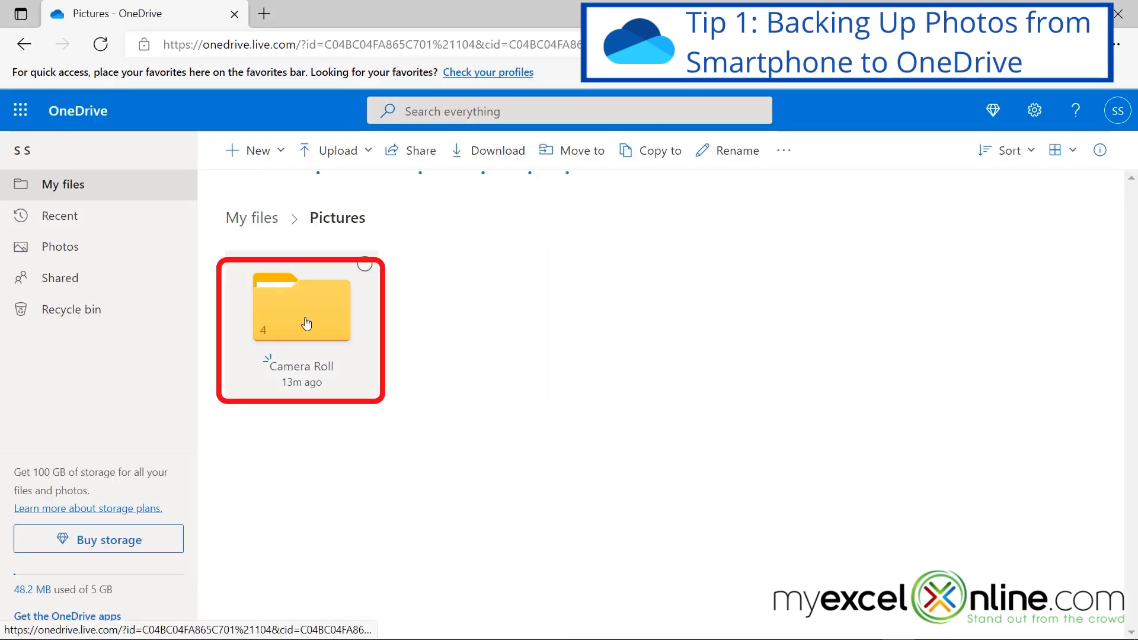
pyautogui.doubleClick(301, 308)
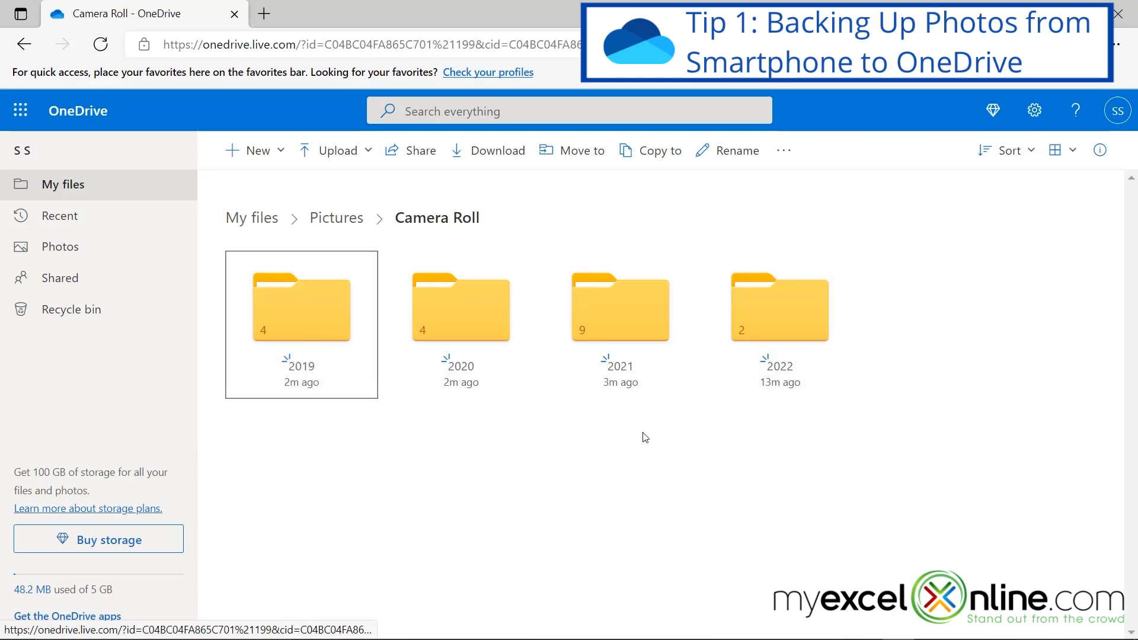
pyautogui.doubleClick(780, 307)
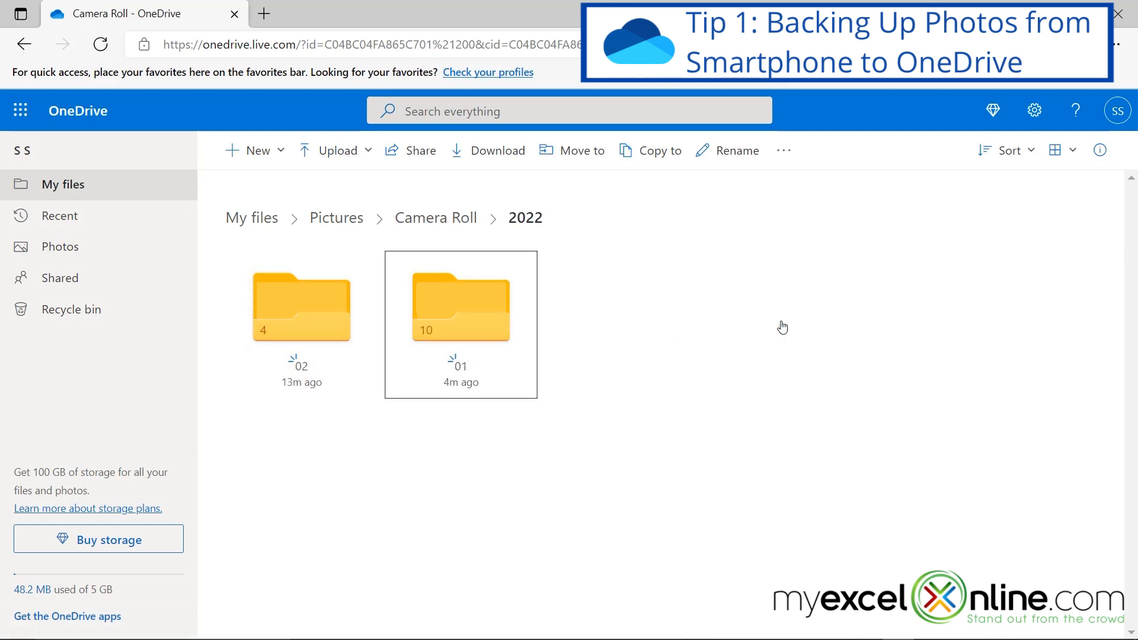
pyautogui.doubleClick(461, 305)
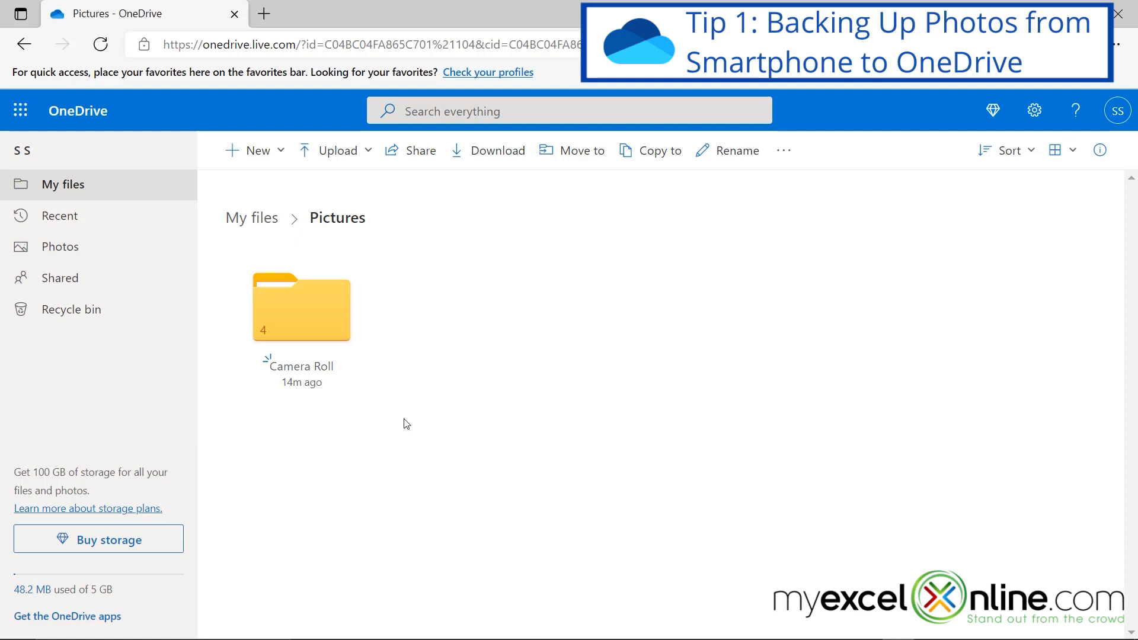
pyautogui.click(252, 217)
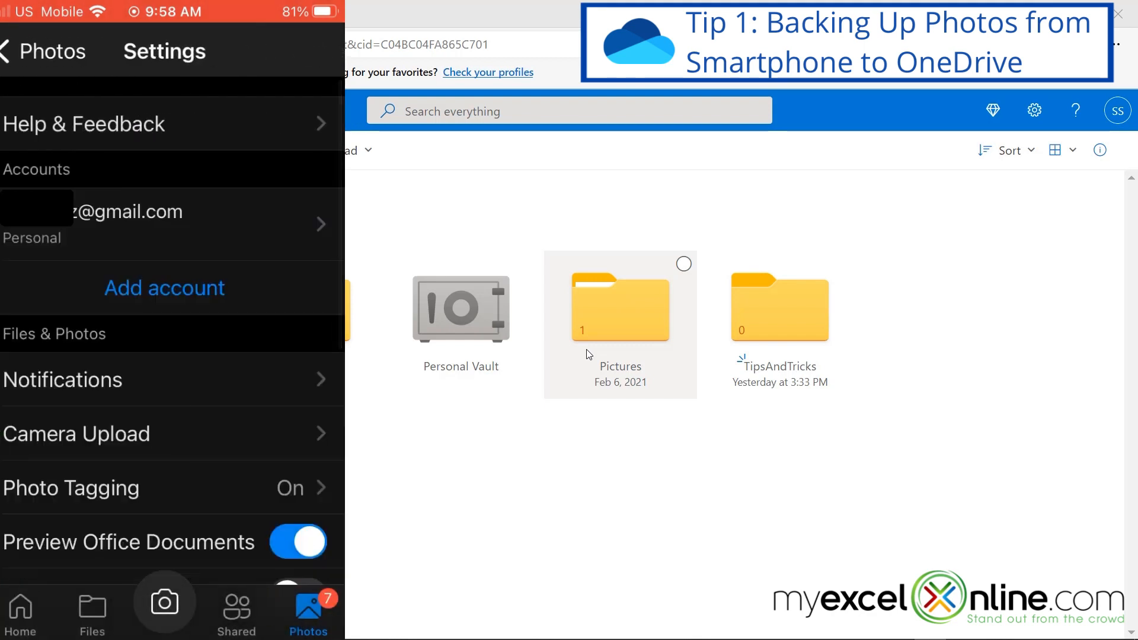
# - Check the personal account's Camera Upload toggle is on, then go back from Settings
pyautogui.click(76, 434)
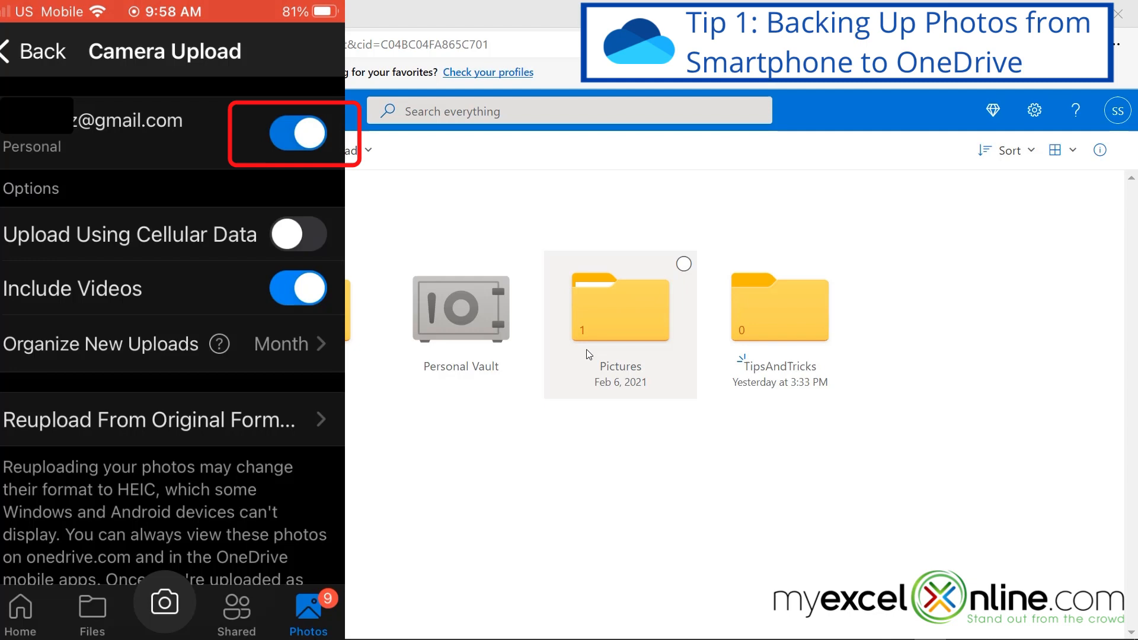
pyautogui.click(32, 51)
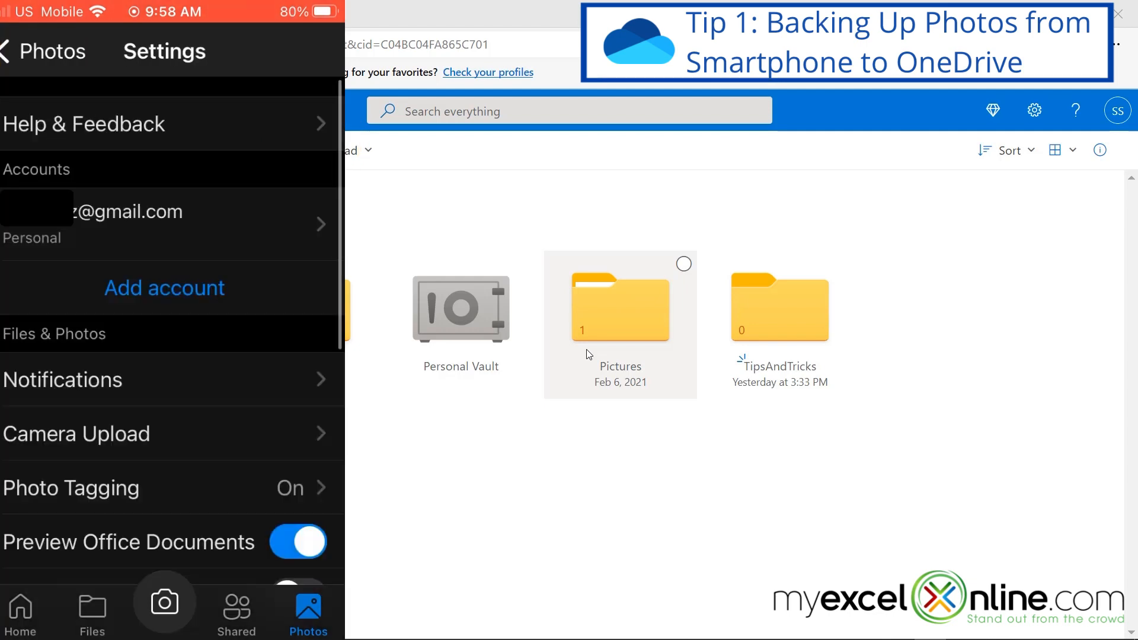
pyautogui.click(40, 52)
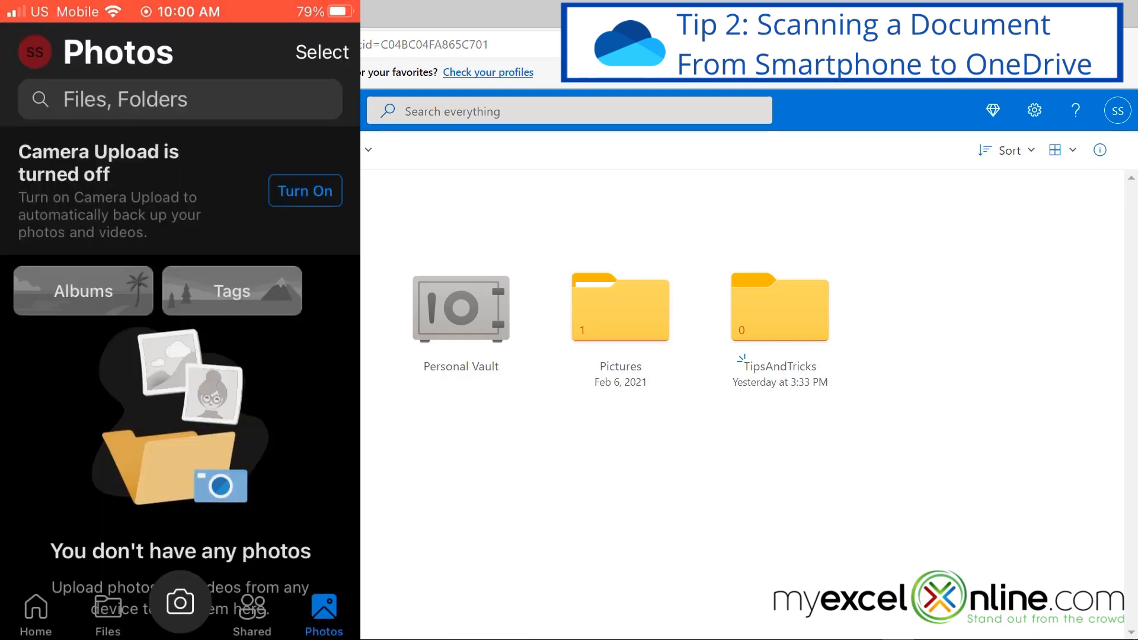
# - Scan the résumé page, confirm its cropped border, and save it to TipsAndTricks
pyautogui.click(179, 603)
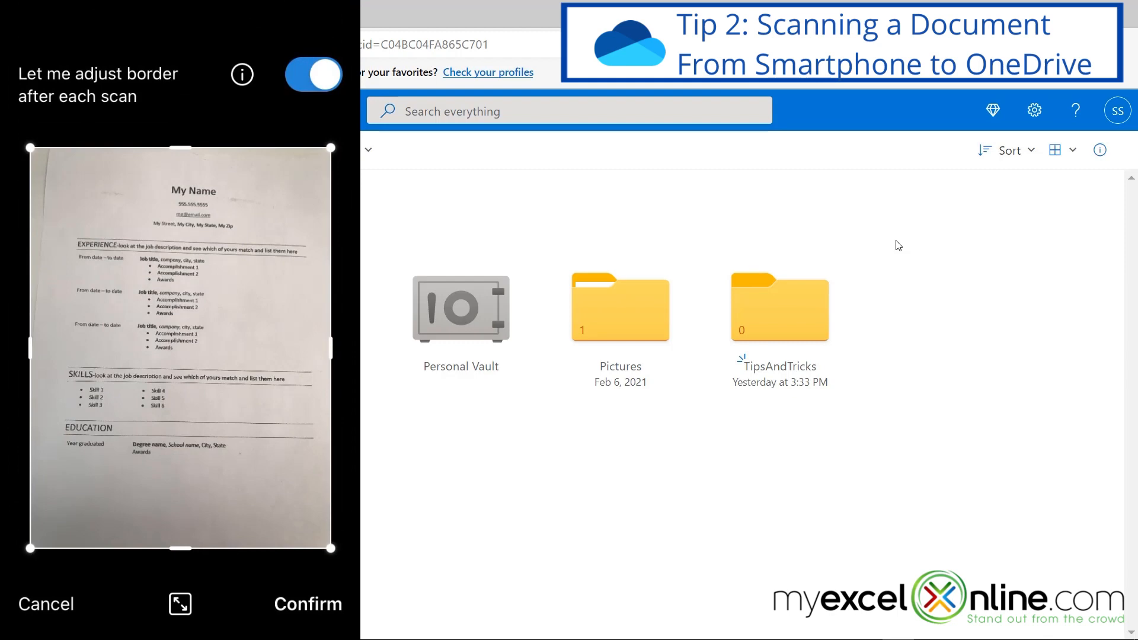
pyautogui.click(307, 604)
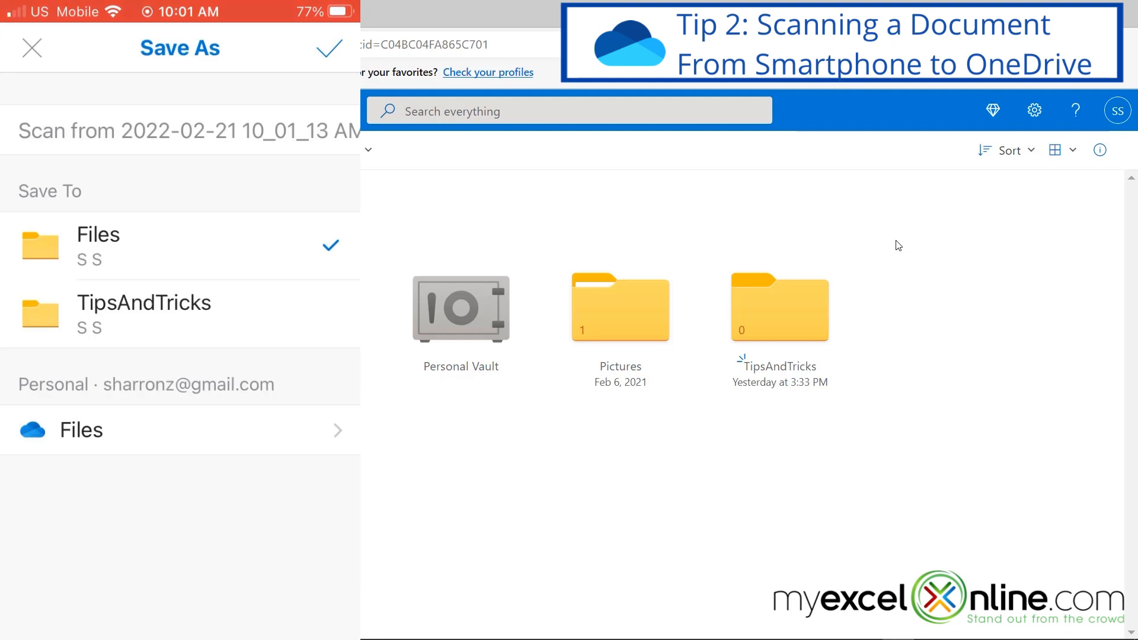
pyautogui.click(144, 312)
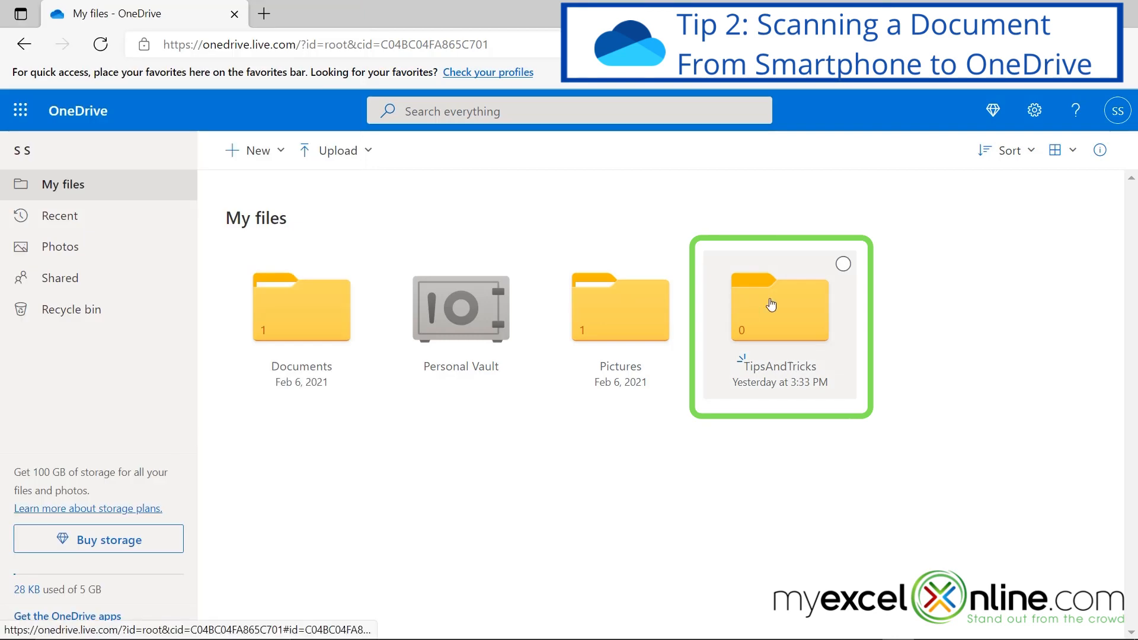
# - Open TipsAndTricks and view the 'Scan from 2022-02-21' file
pyautogui.doubleClick(779, 307)
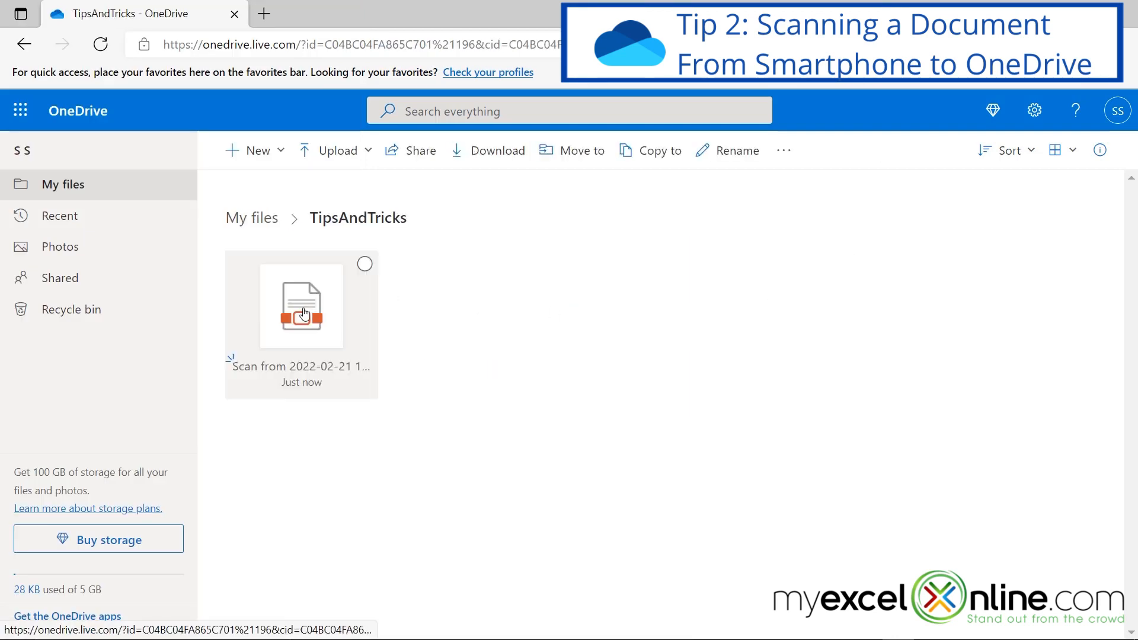
pyautogui.doubleClick(301, 306)
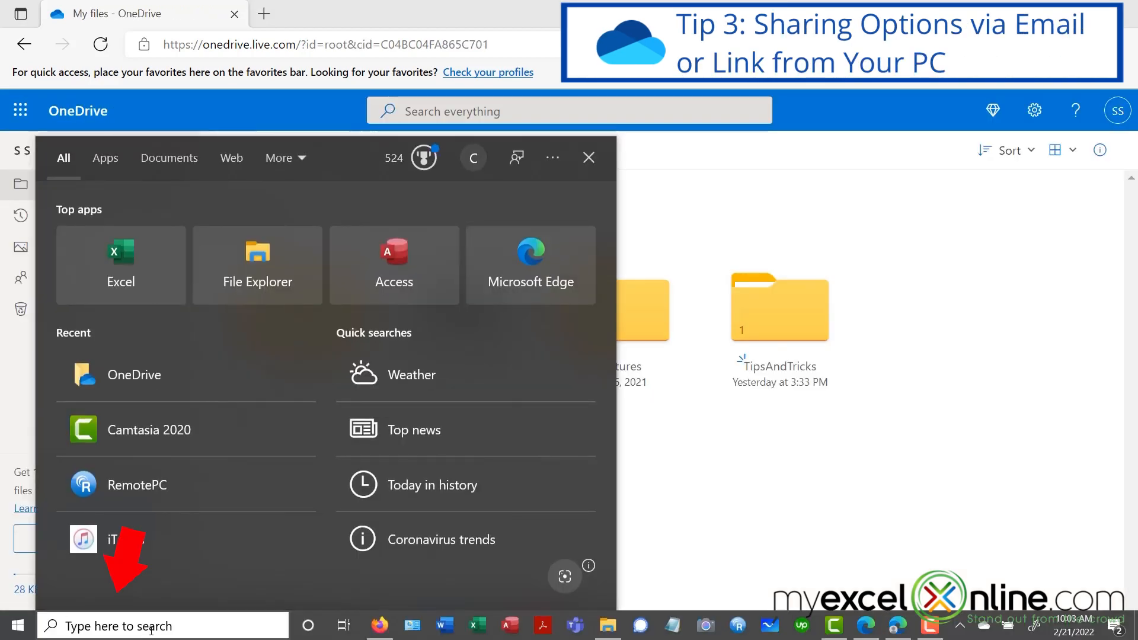
pyautogui.write('onedrive')
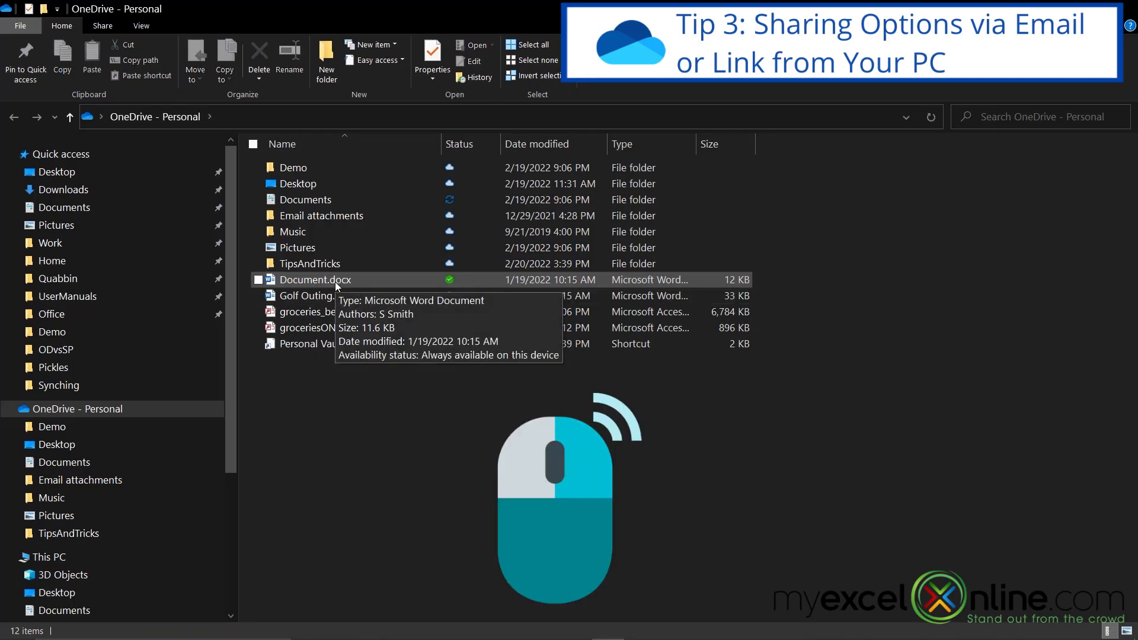
pyautogui.rightClick(315, 279)
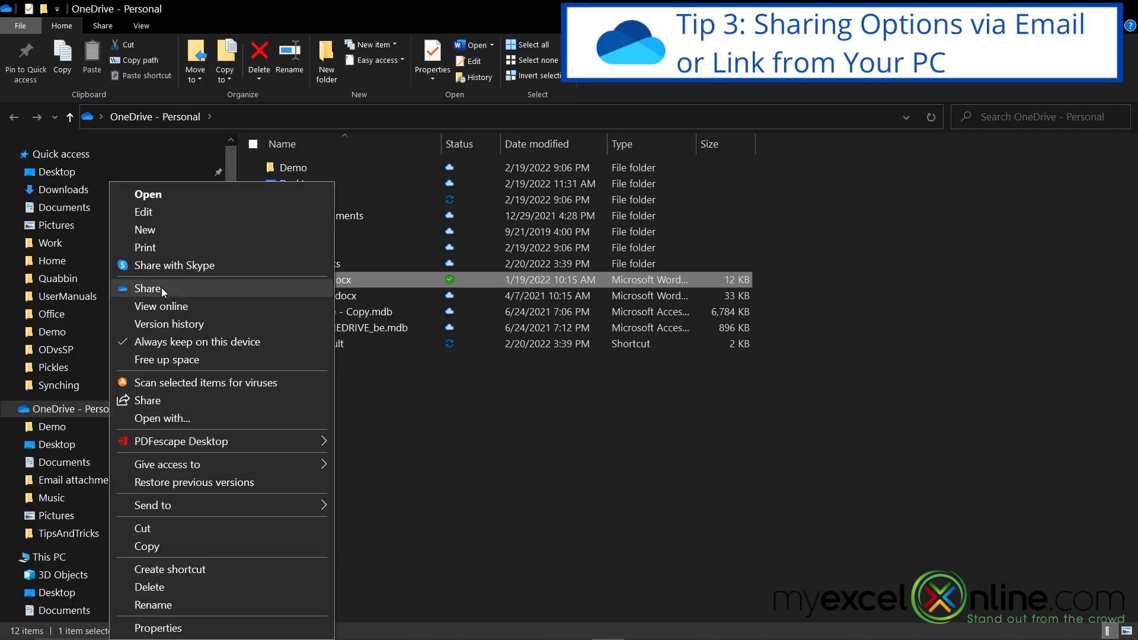
pyautogui.click(149, 289)
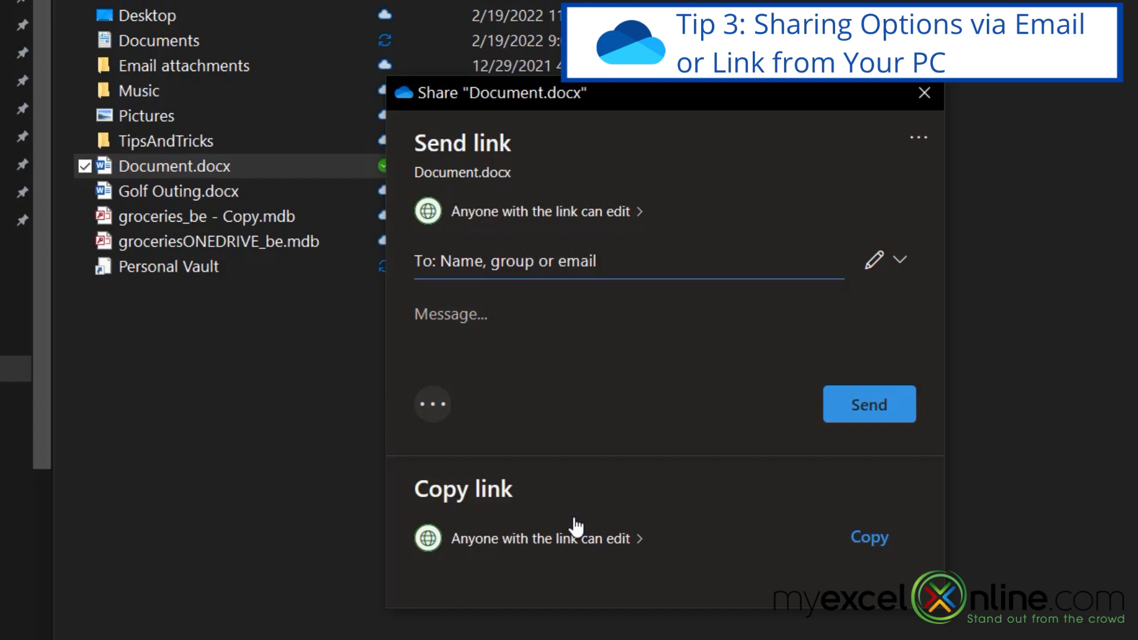
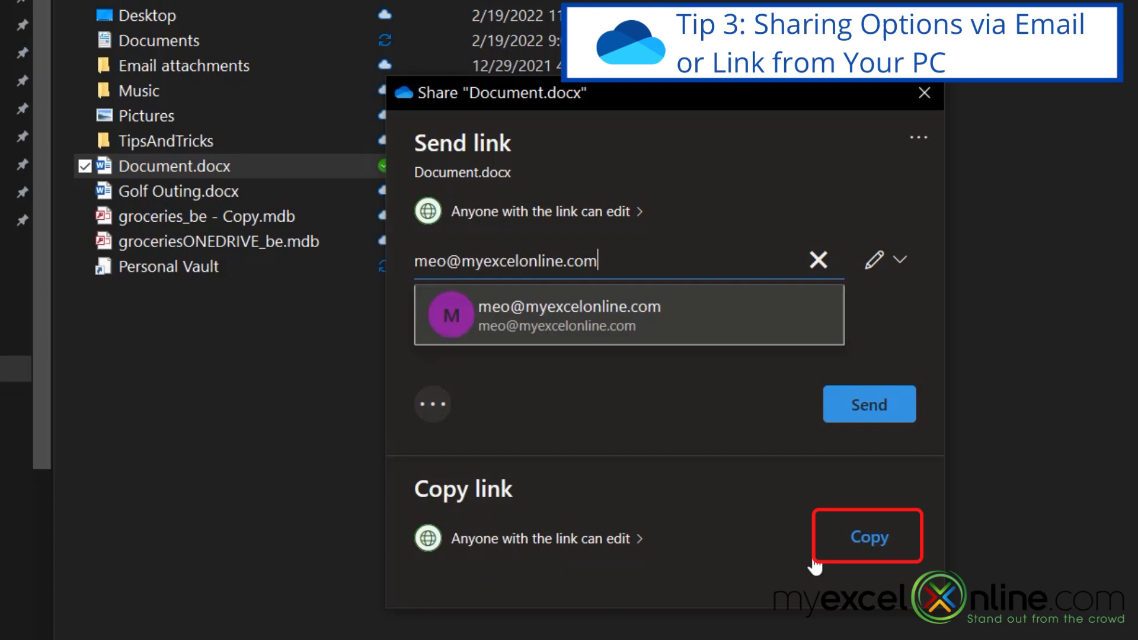
pyautogui.click(868, 537)
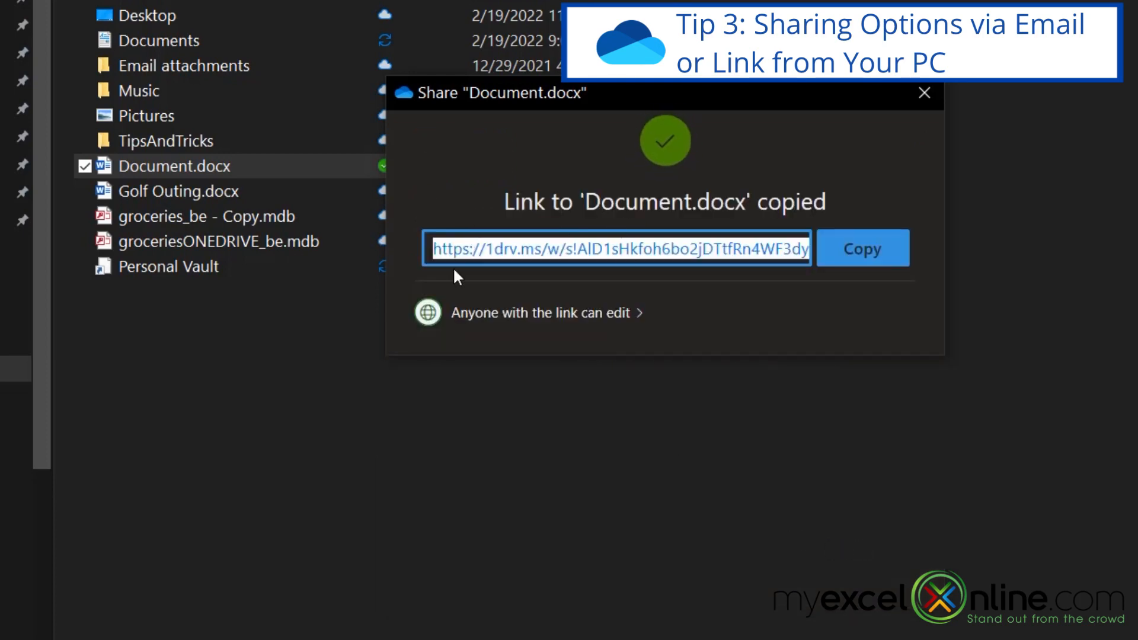
pyautogui.moveTo(697, 279)
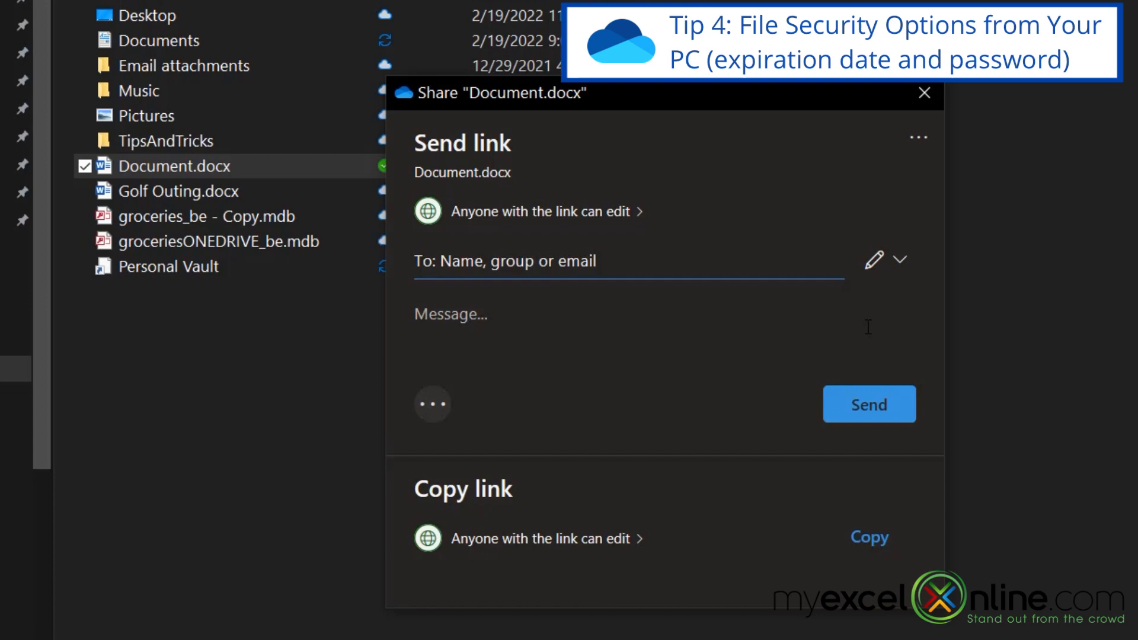
# - Open Document.docx's link settings and start setting a link expiration date
pyautogui.click(901, 261)
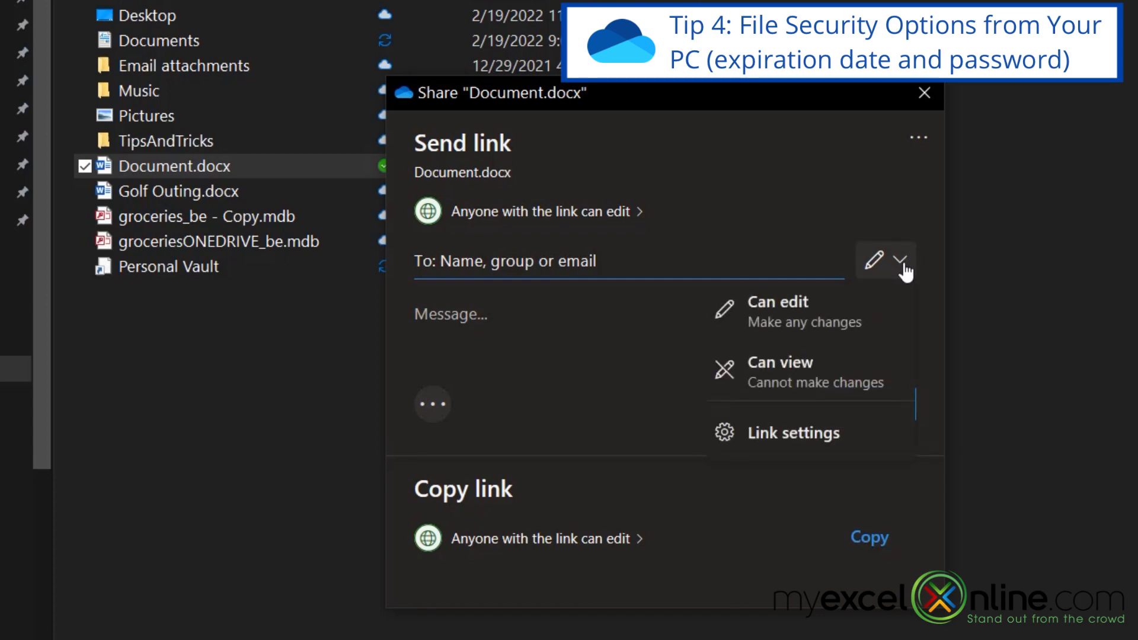
pyautogui.click(792, 432)
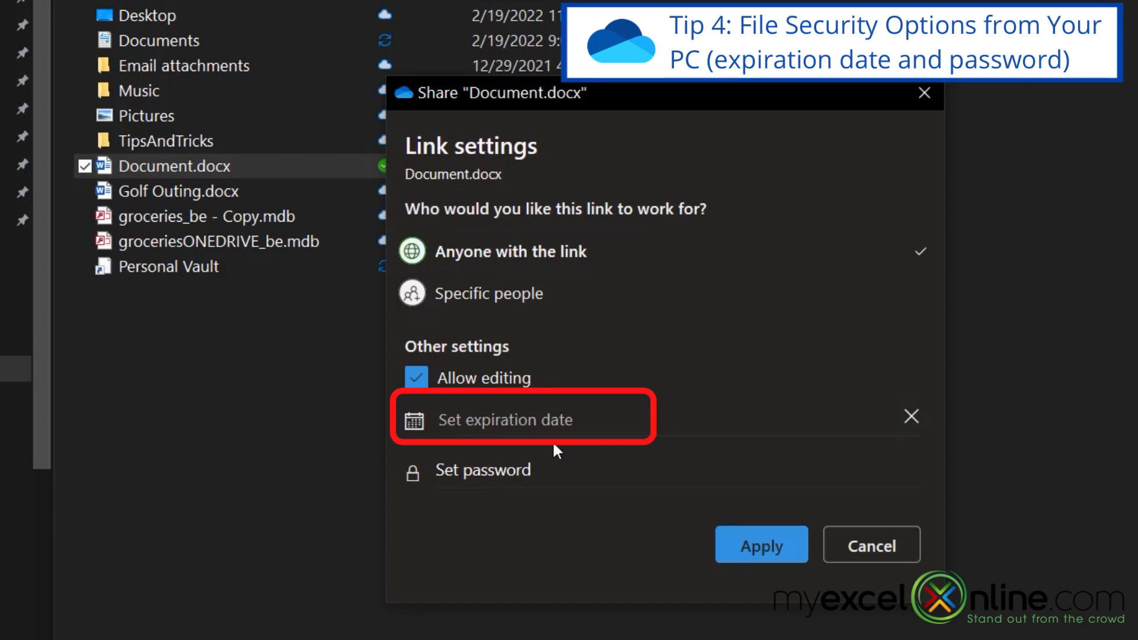
pyautogui.click(482, 470)
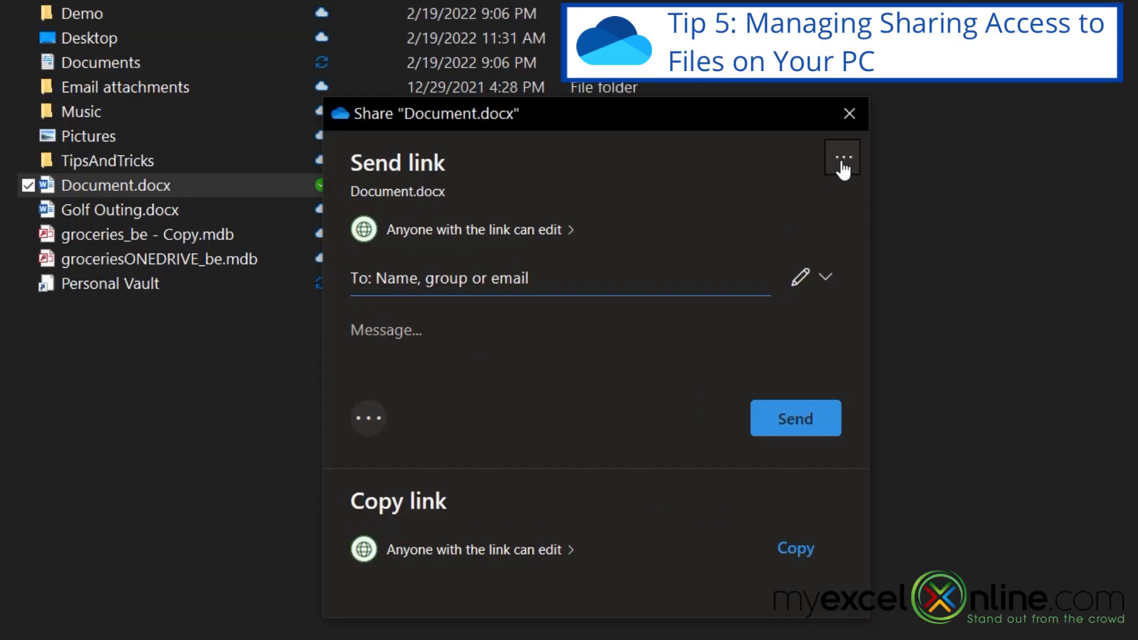
# - Remove the anyone-with-the-link link in Manage access and review the invitee's permissions
pyautogui.click(841, 158)
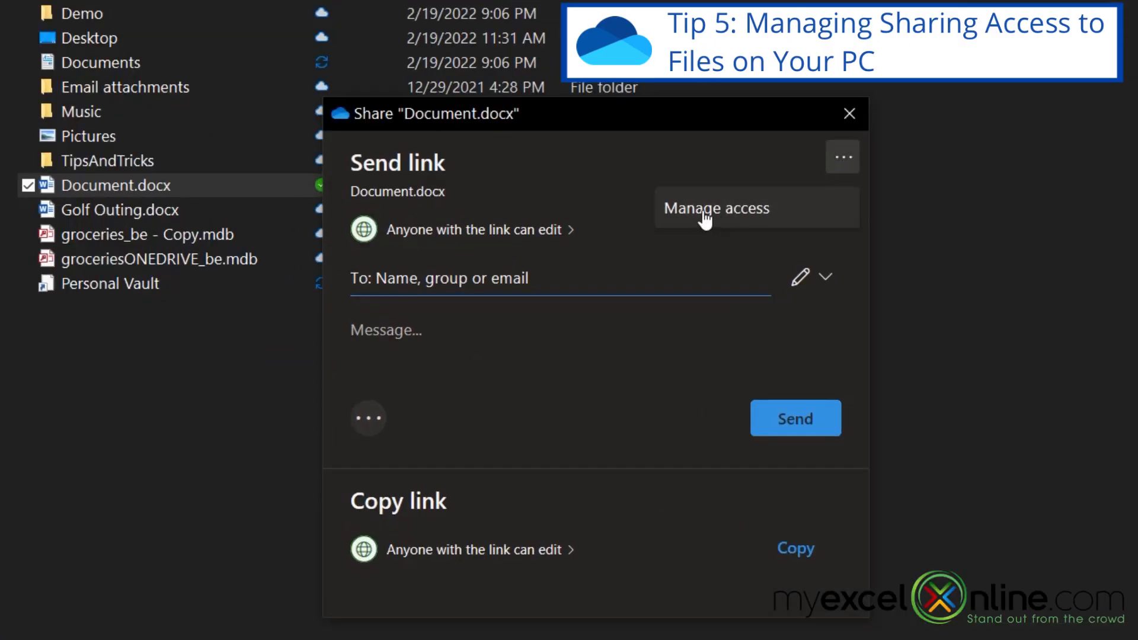
pyautogui.click(716, 207)
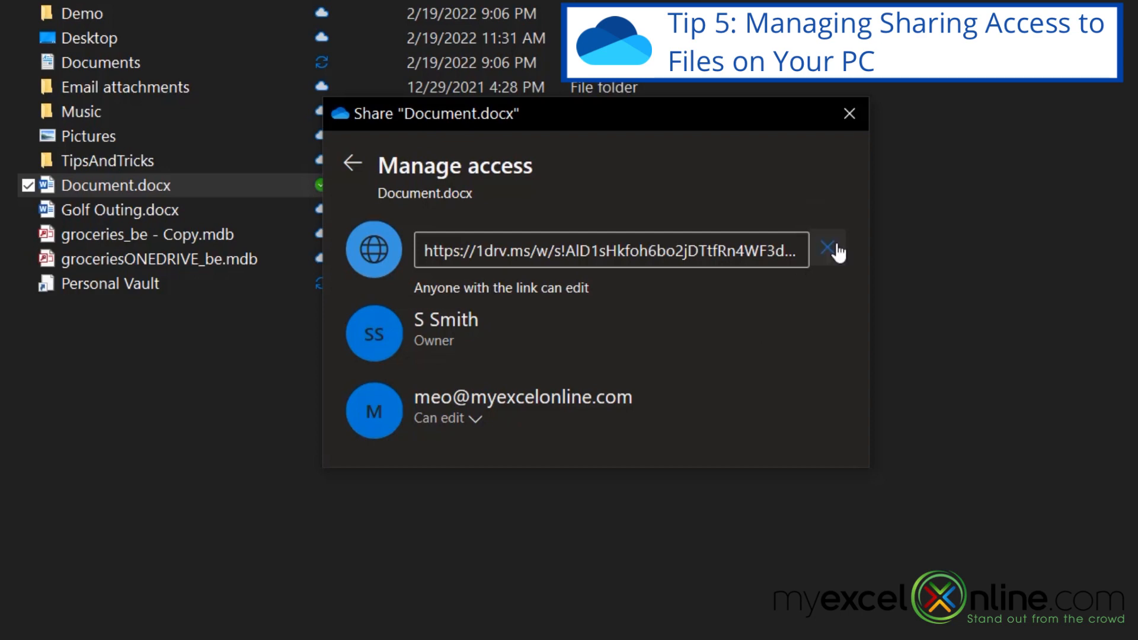
pyautogui.click(828, 248)
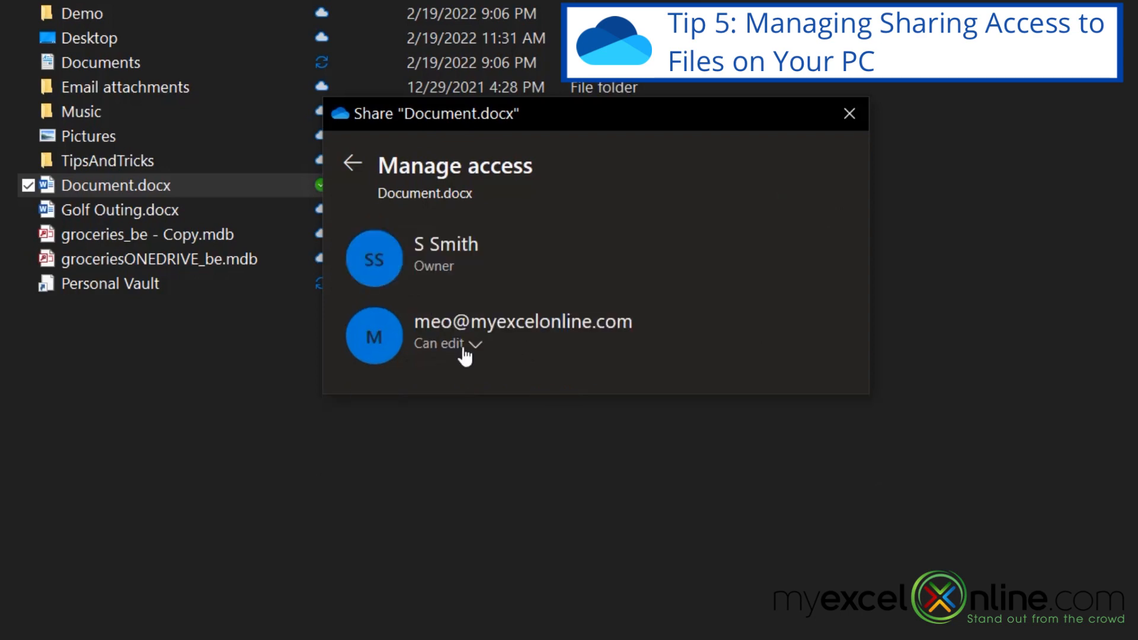
pyautogui.click(448, 343)
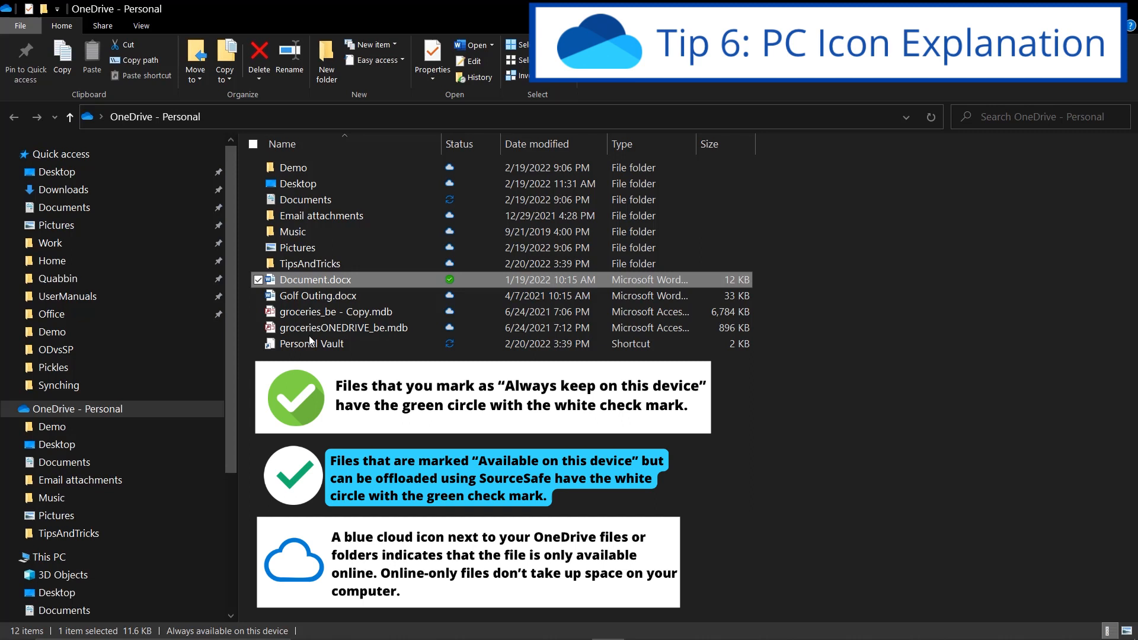
pyautogui.moveTo(342, 327)
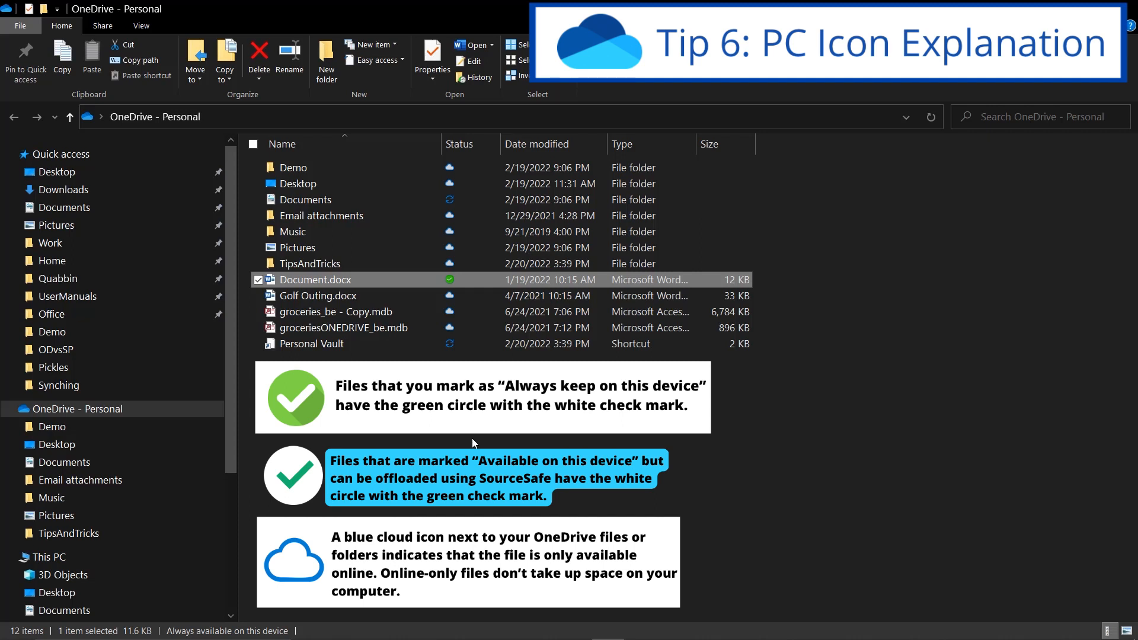
pyautogui.moveTo(366, 336)
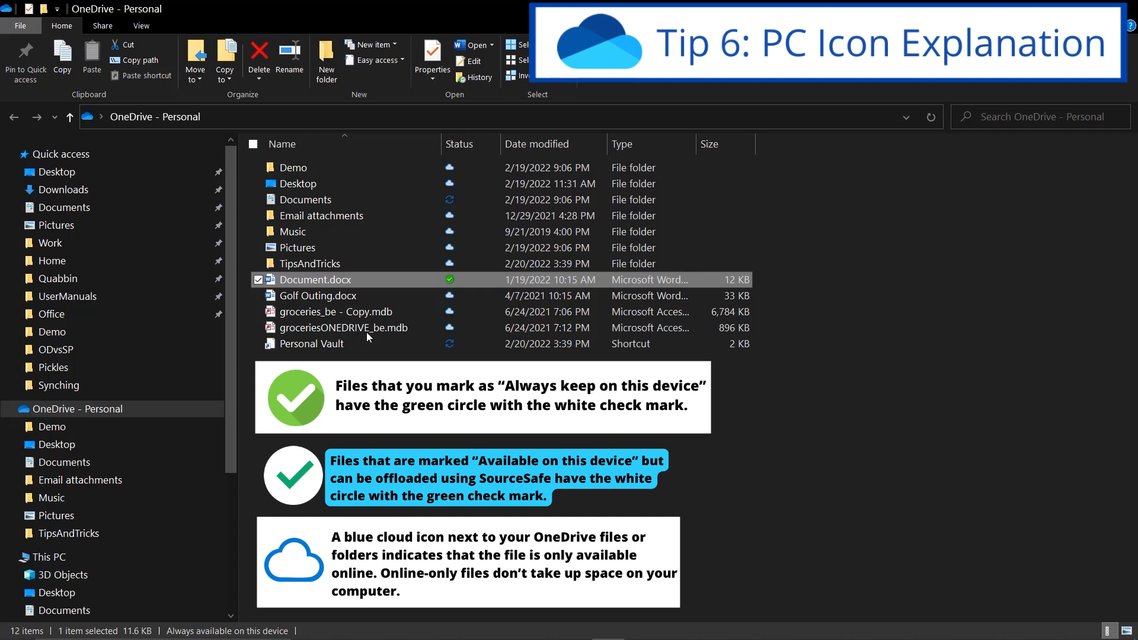
pyautogui.moveTo(270, 501)
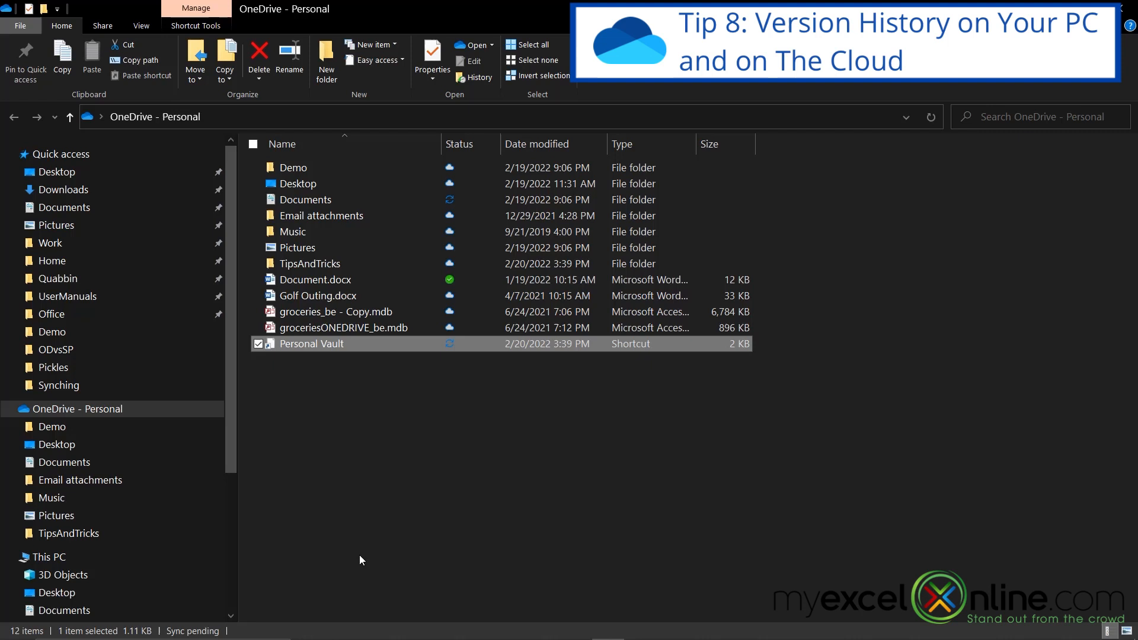
# - Show Document.docx's version history from its right-click menu
pyautogui.rightClick(314, 279)
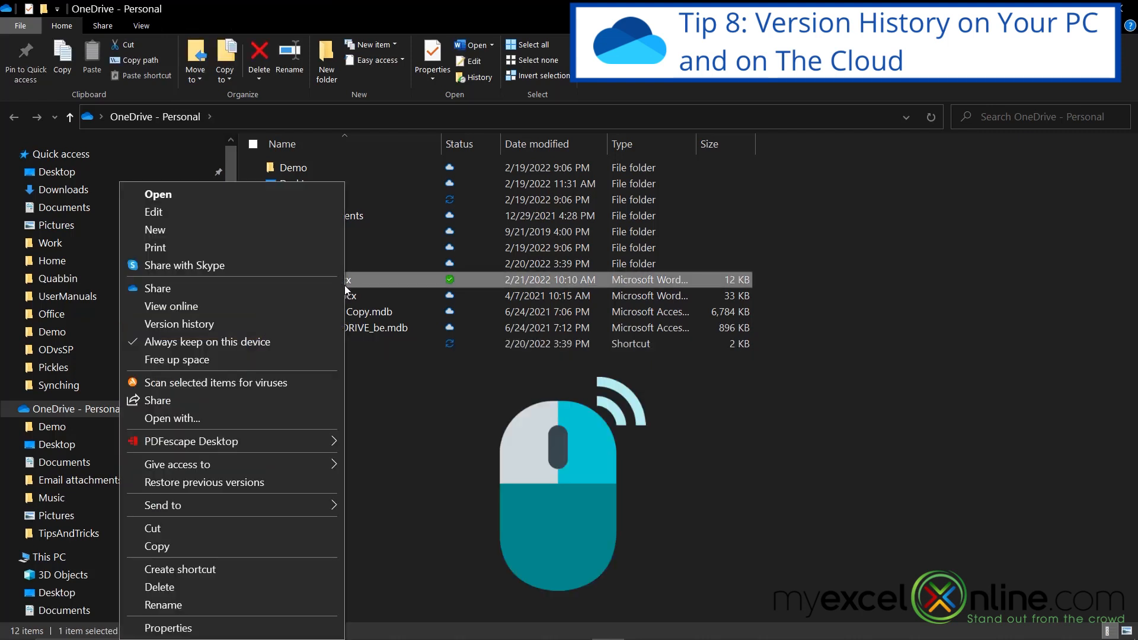
pyautogui.click(179, 324)
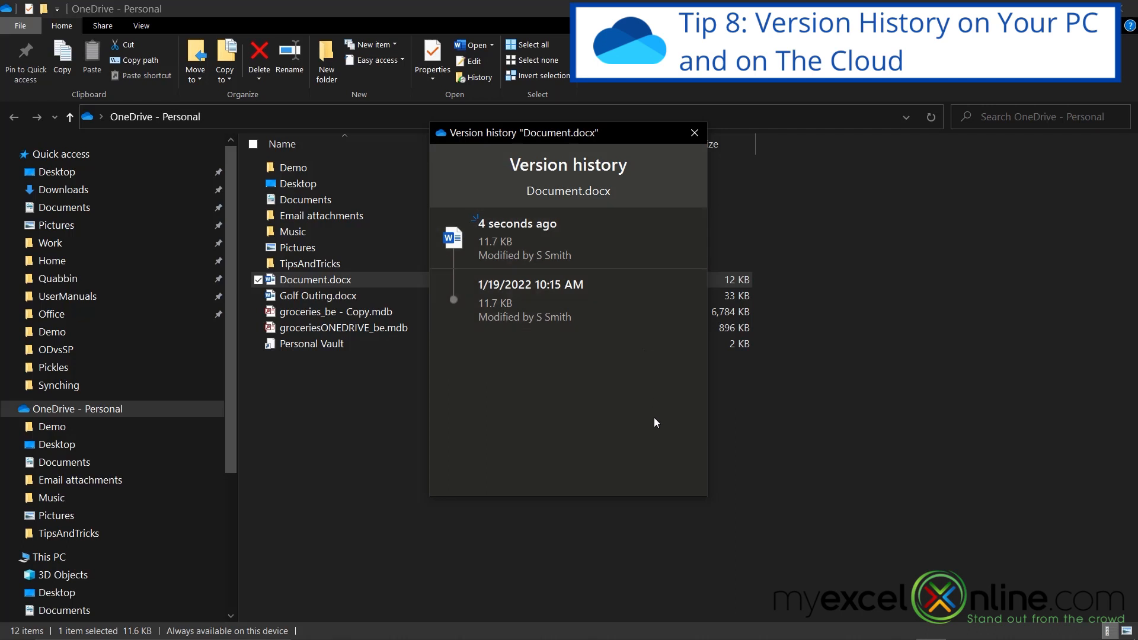
pyautogui.moveTo(640, 437)
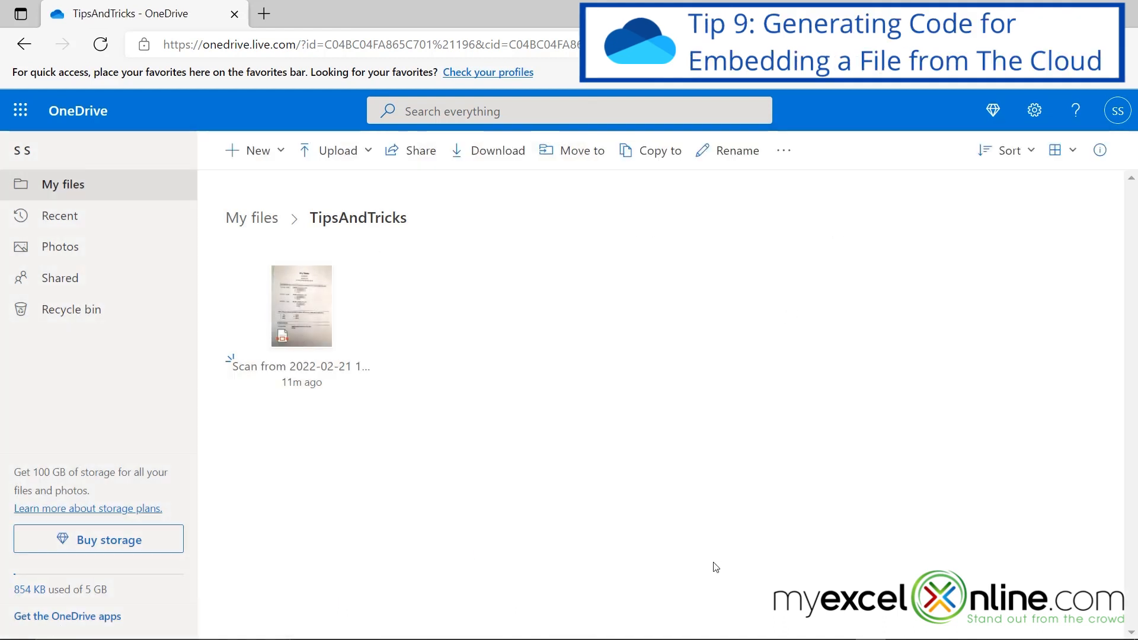
# - Generate HTML embed code for the scanned file in TipsAndTricks
pyautogui.rightClick(300, 304)
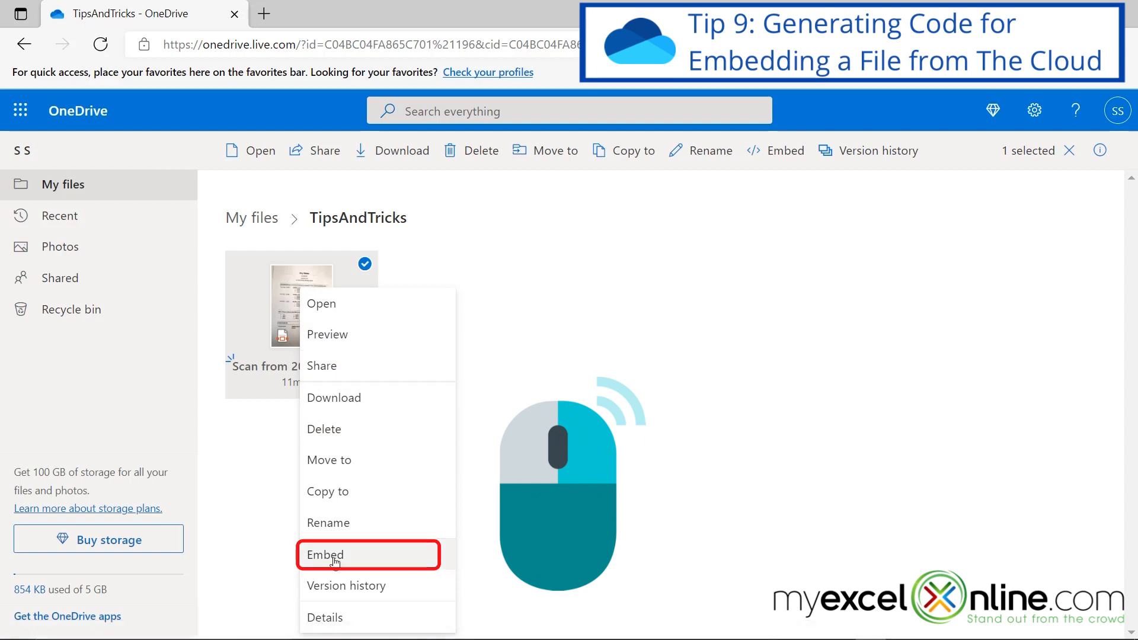
pyautogui.click(324, 555)
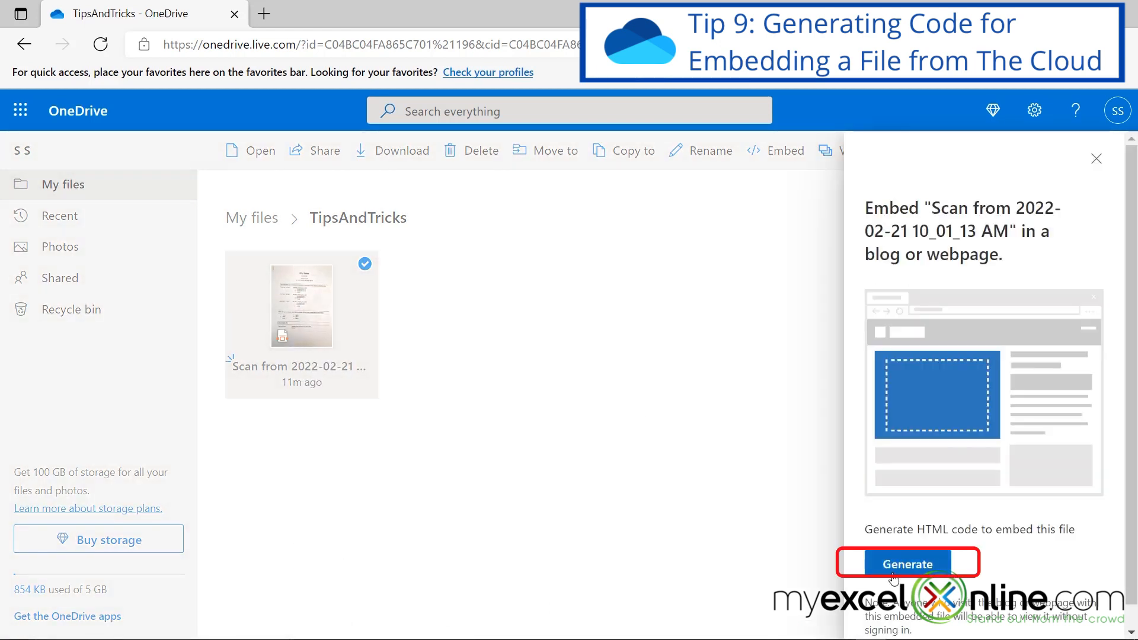
pyautogui.click(906, 563)
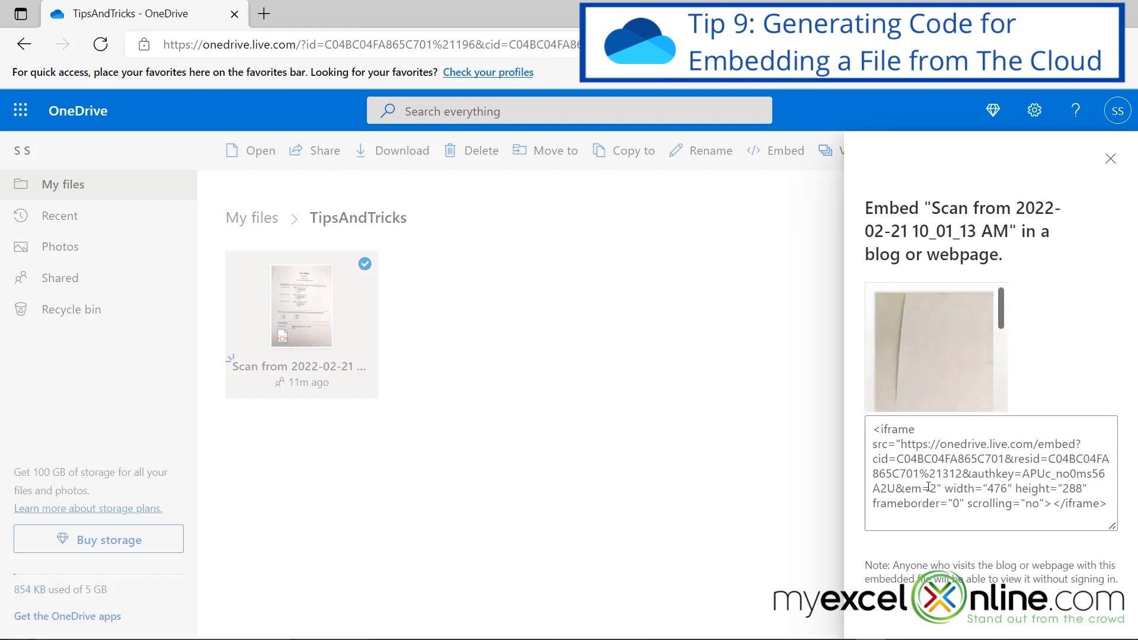
pyautogui.click(71, 309)
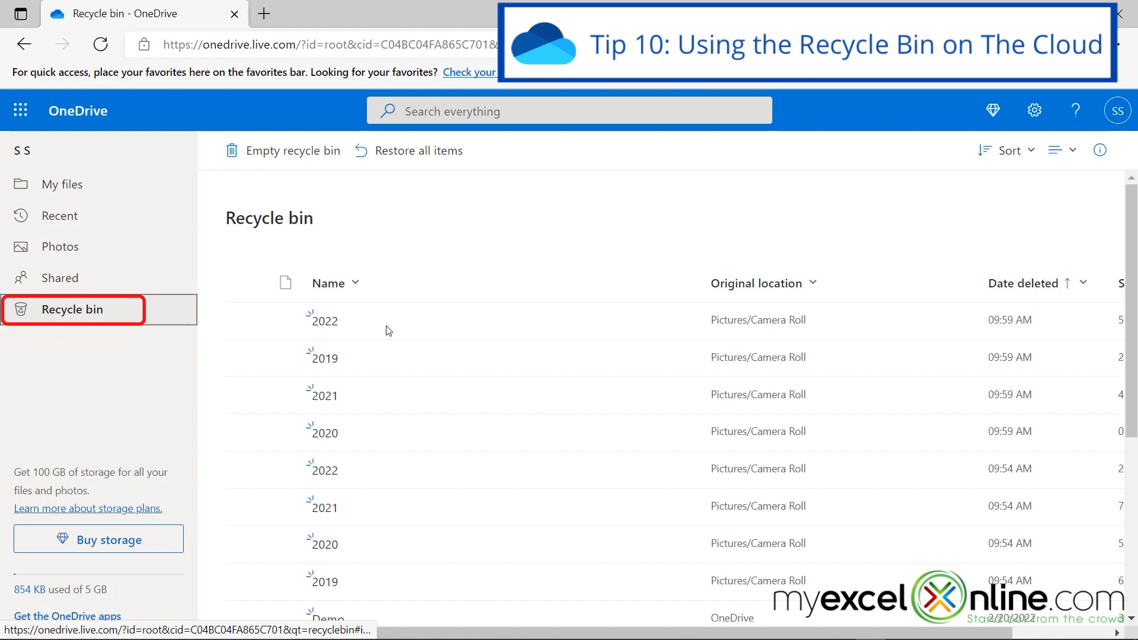
# - Scroll to the end of the recycle bin list of deleted files, like shipping.txt and profilepic.jpg
pyautogui.scroll(-3)
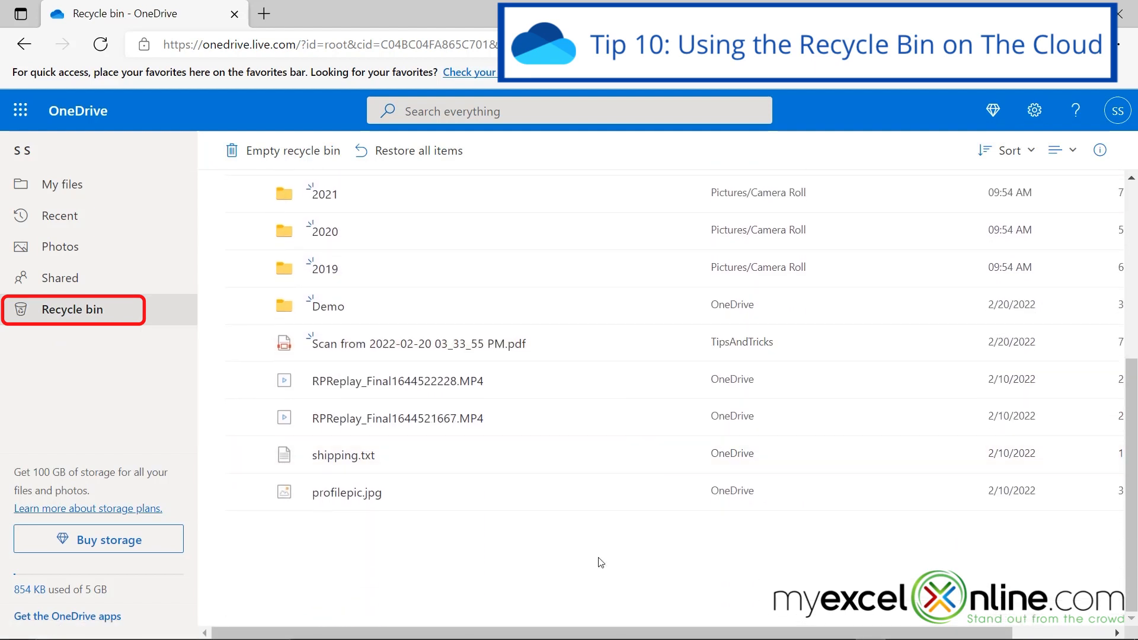
pyautogui.moveTo(506, 568)
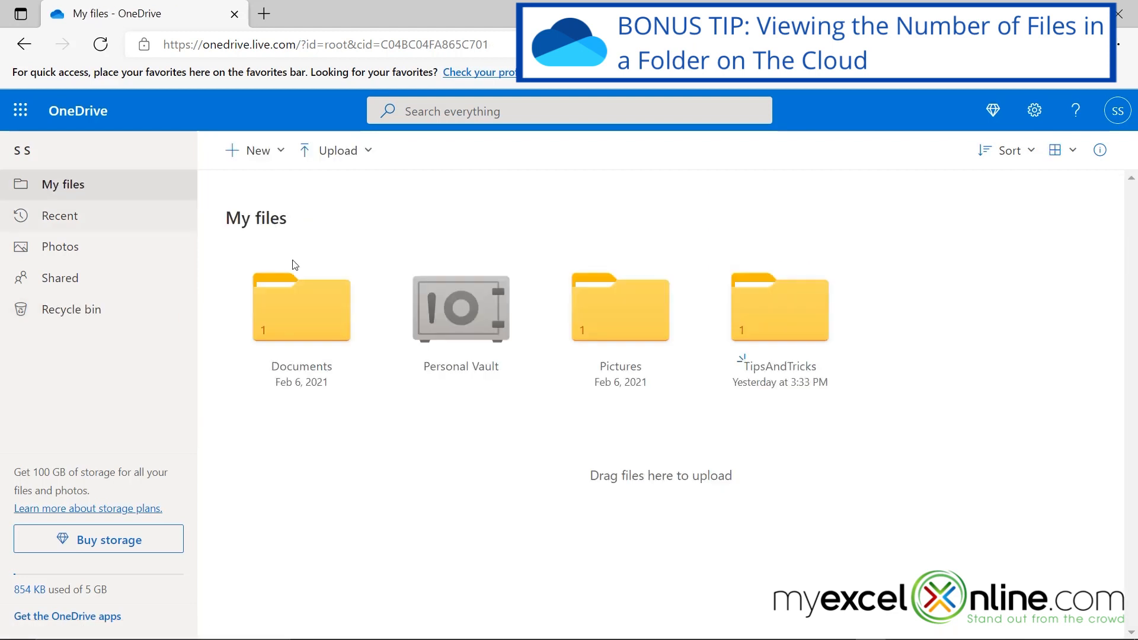
pyautogui.moveTo(432, 570)
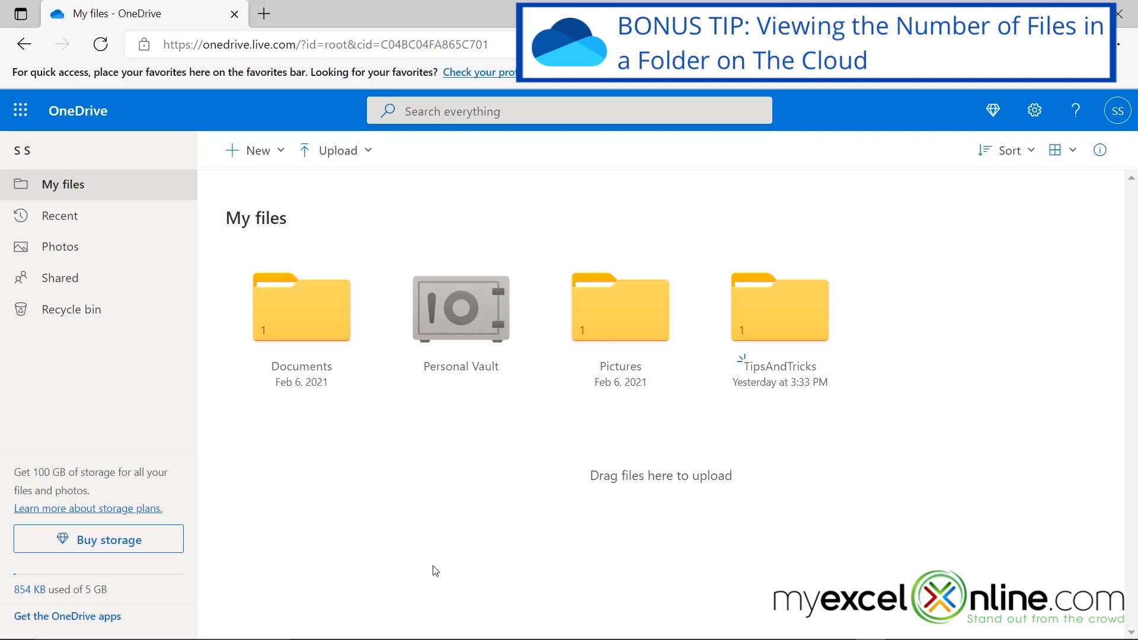
# - Open the TipsAndTricks folder on My files to view its single scanned file
pyautogui.doubleClick(300, 307)
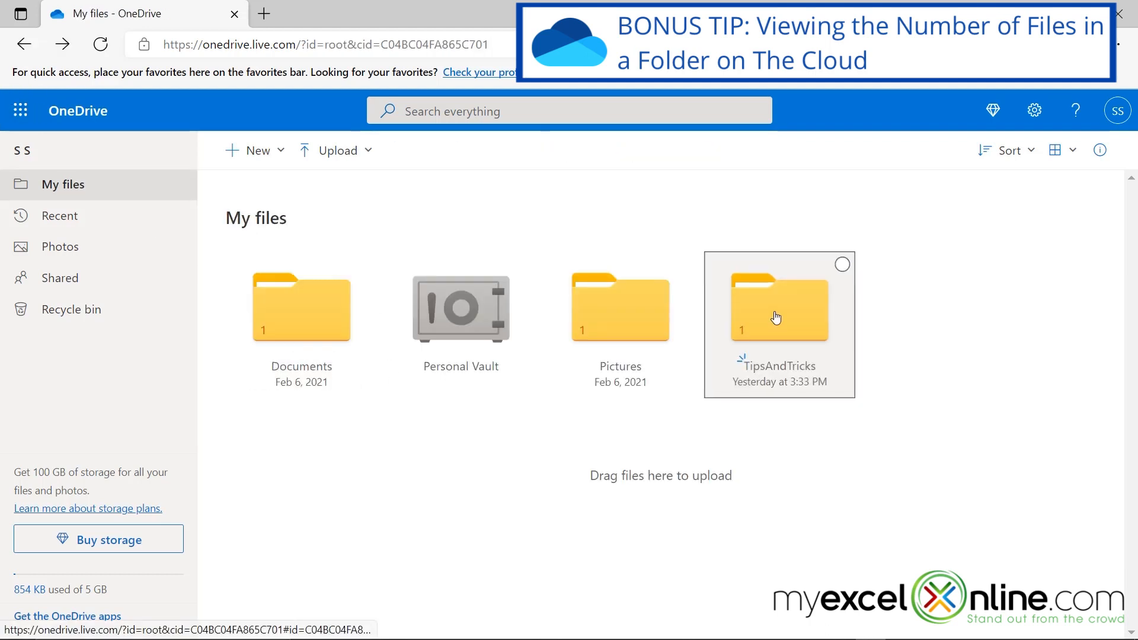
pyautogui.doubleClick(779, 308)
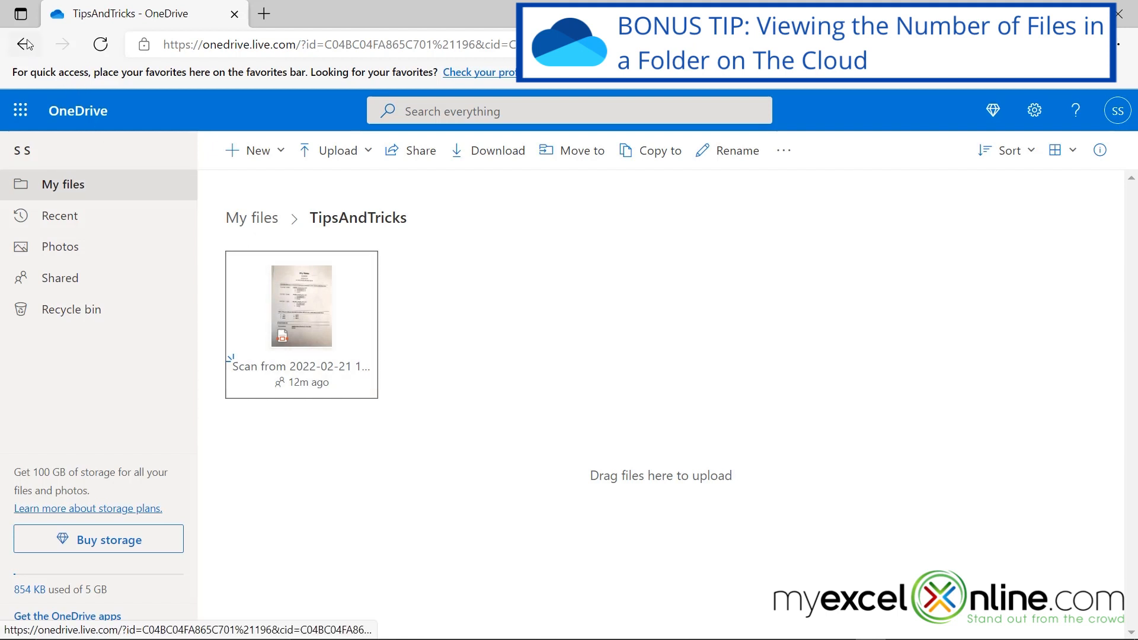